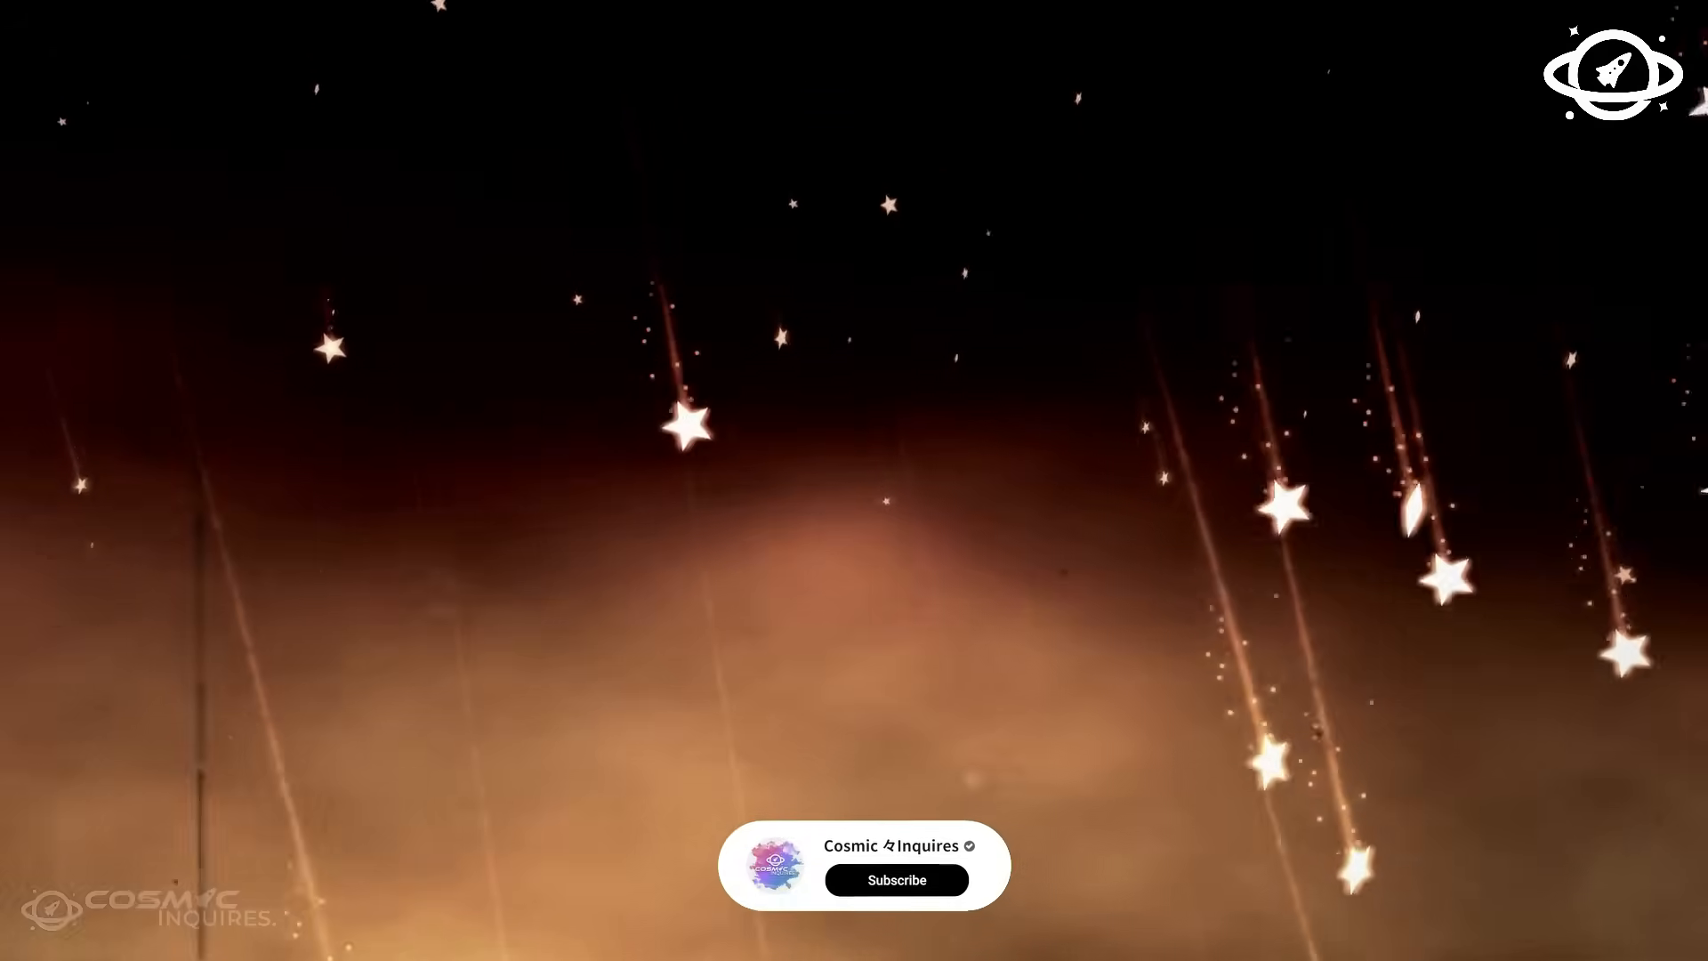
click(896, 880)
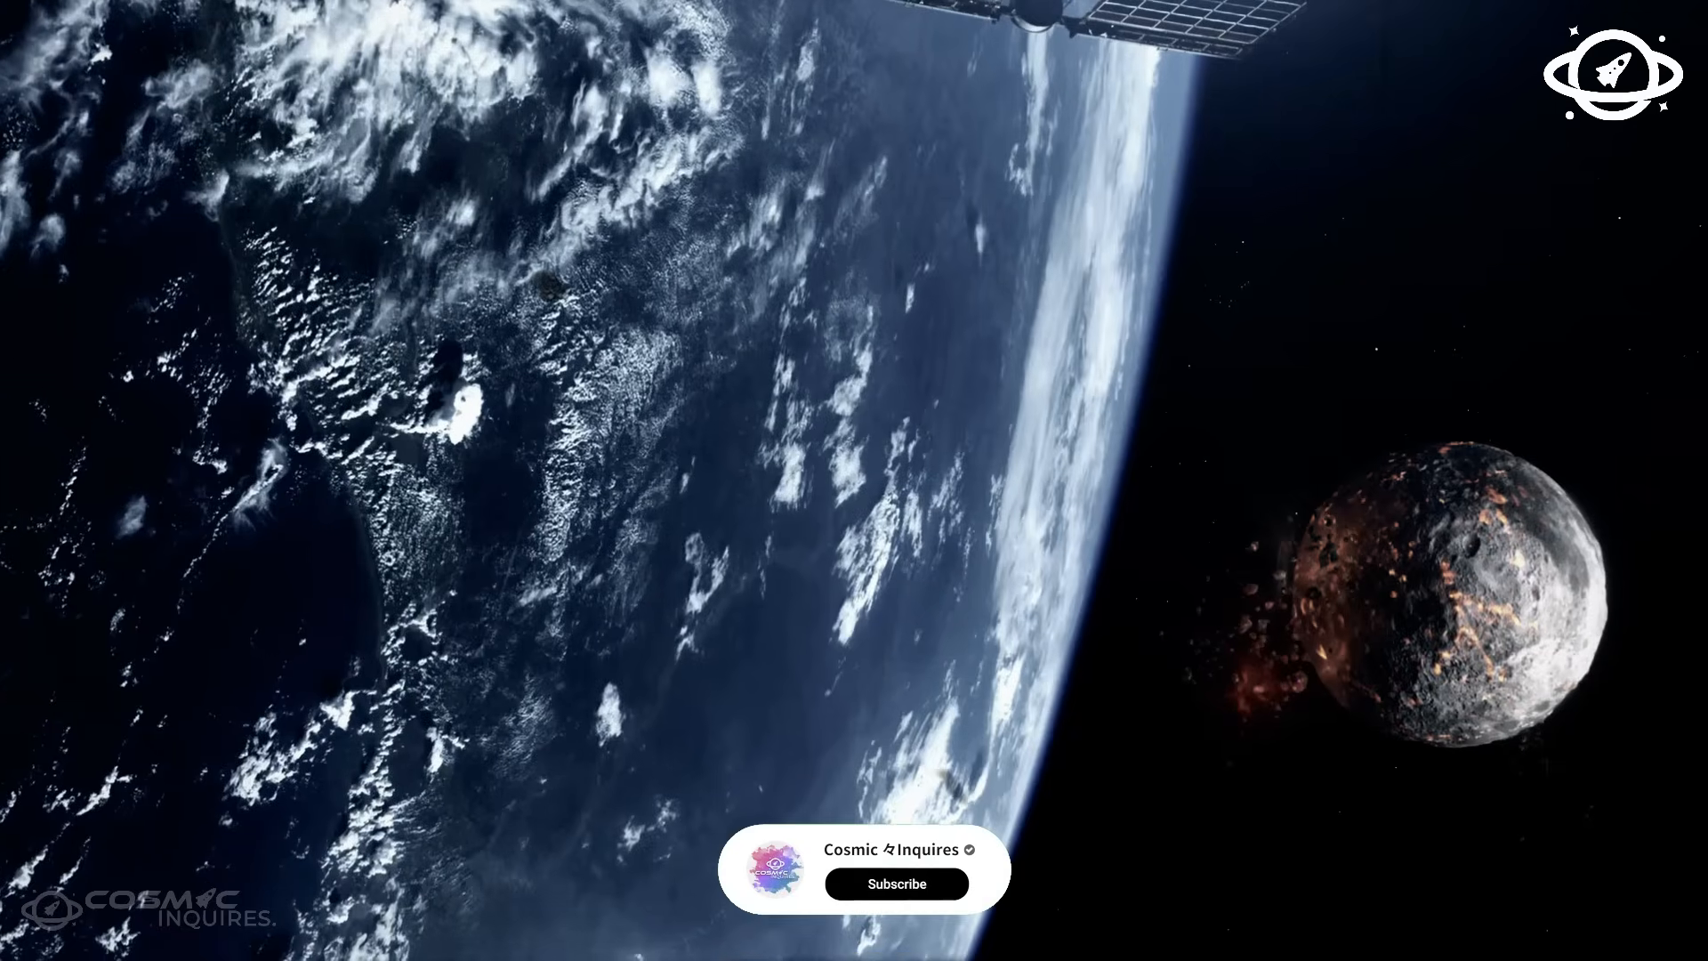
click(896, 883)
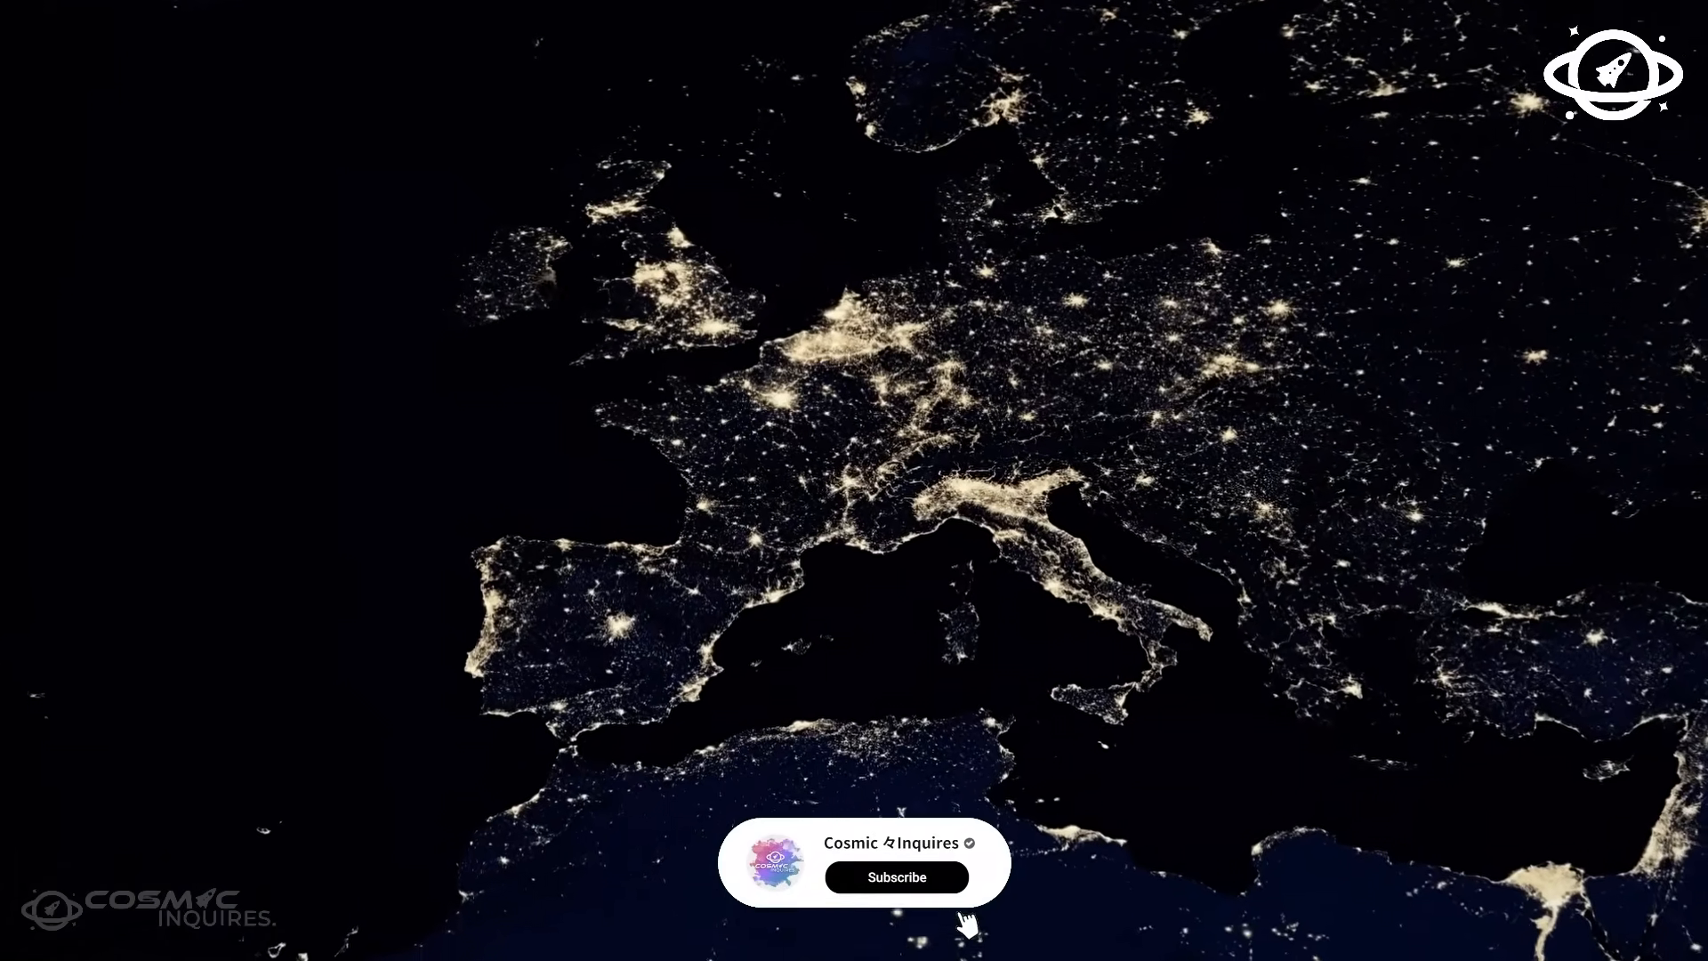
click(896, 877)
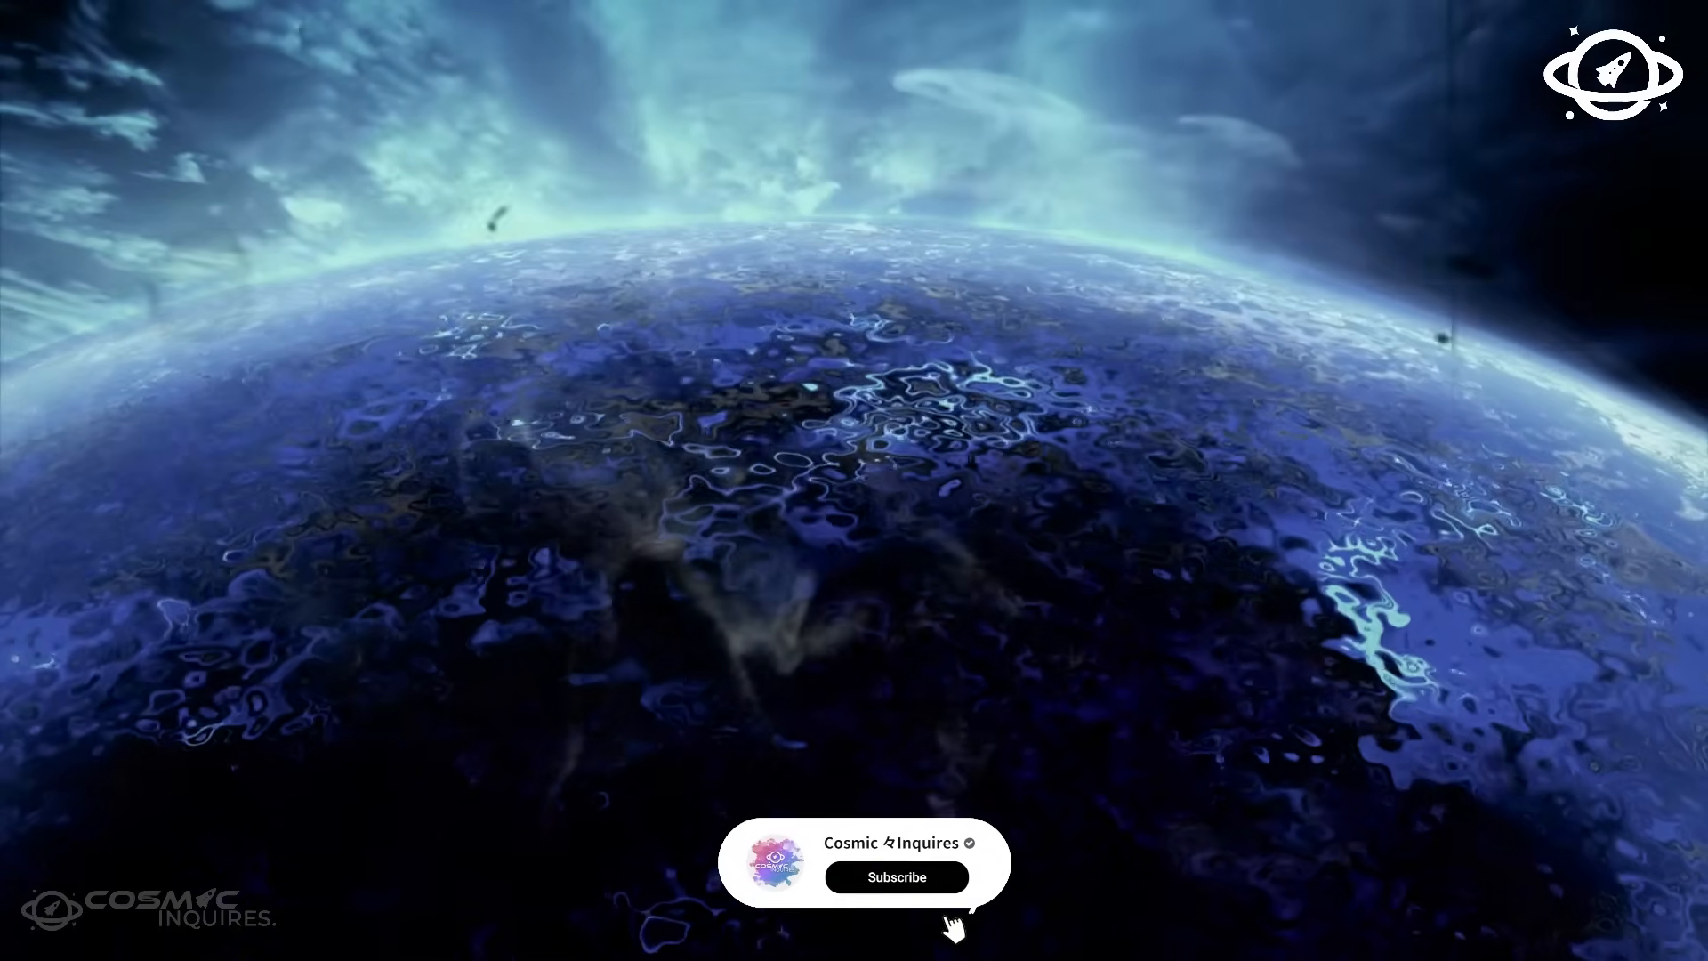
click(896, 878)
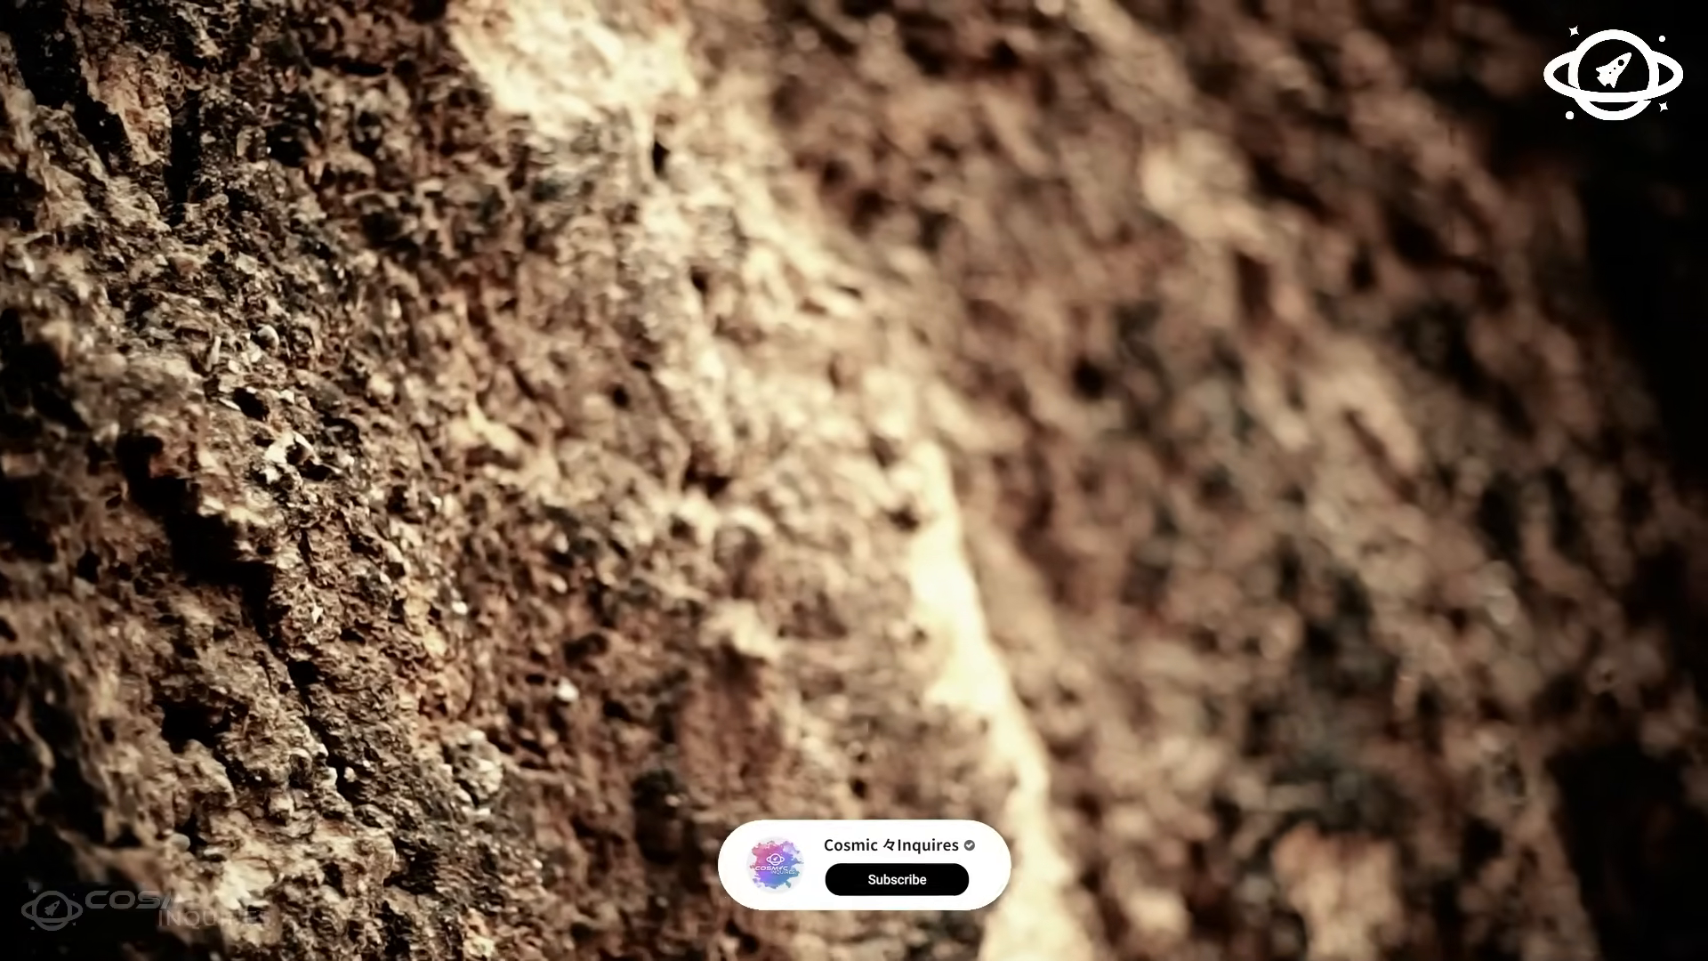
click(896, 878)
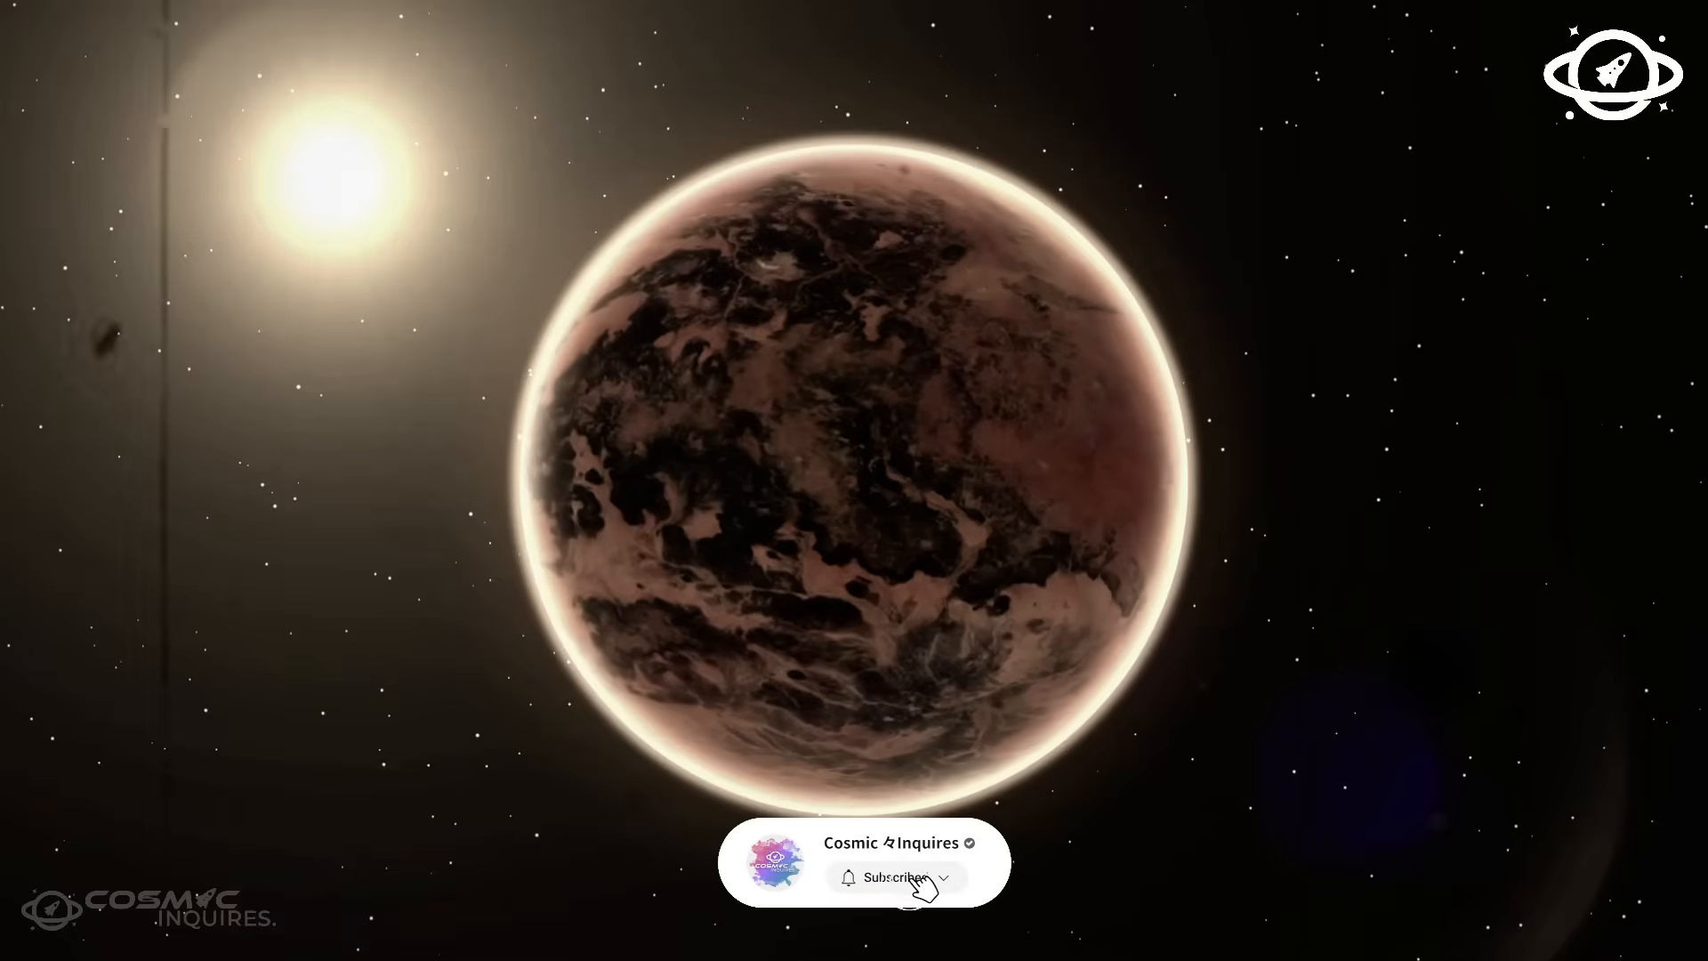